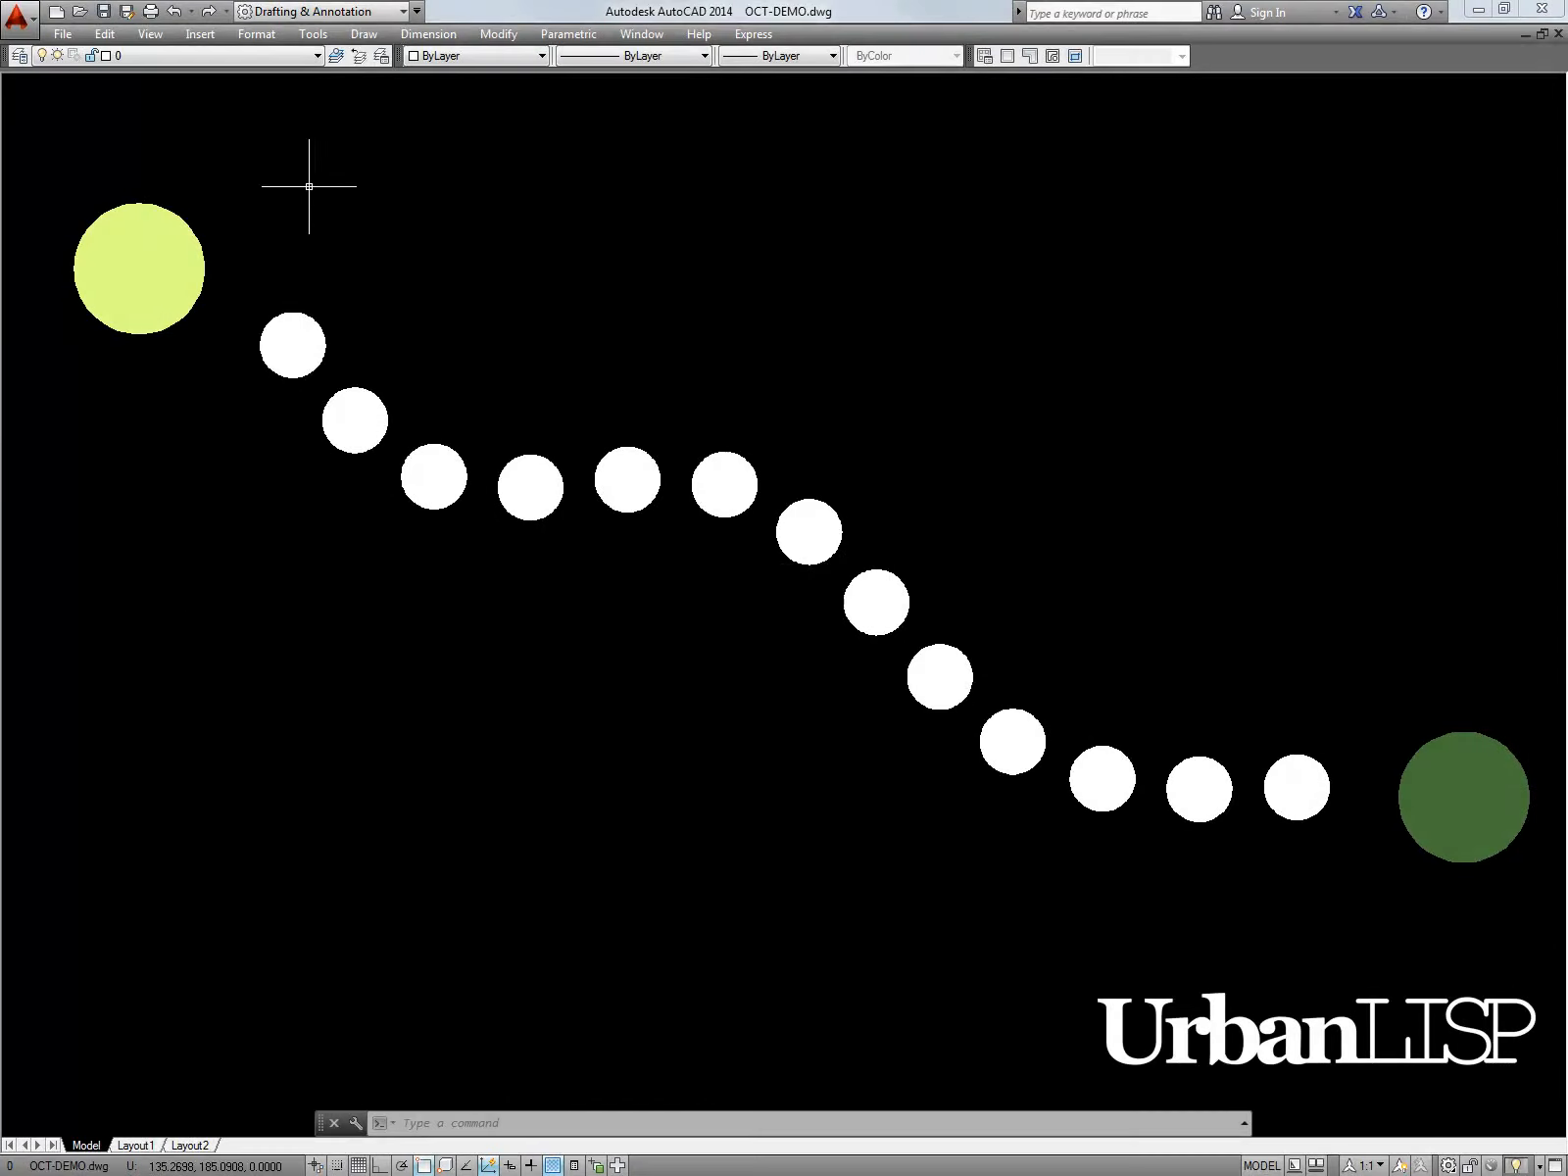
# Step: Launch the Object Color Transition routine with OCT so it asks for the first colour's object
pyautogui.click(139, 269)
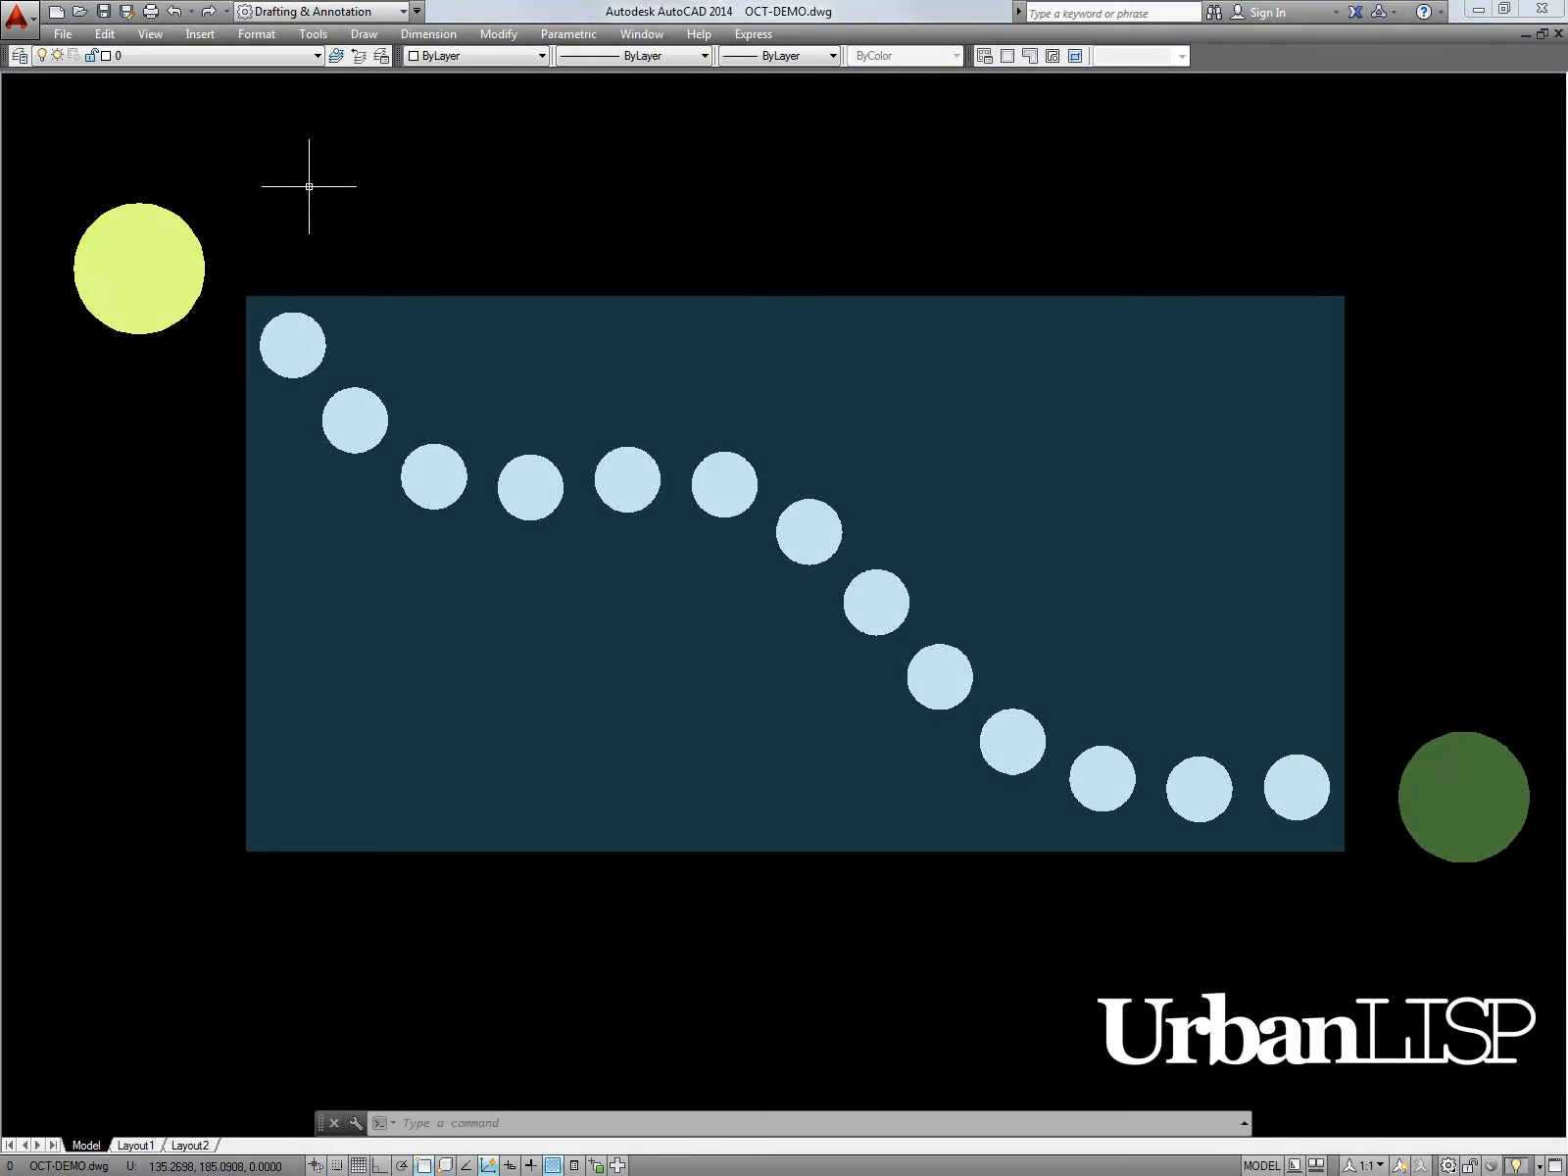
pyautogui.write('O')
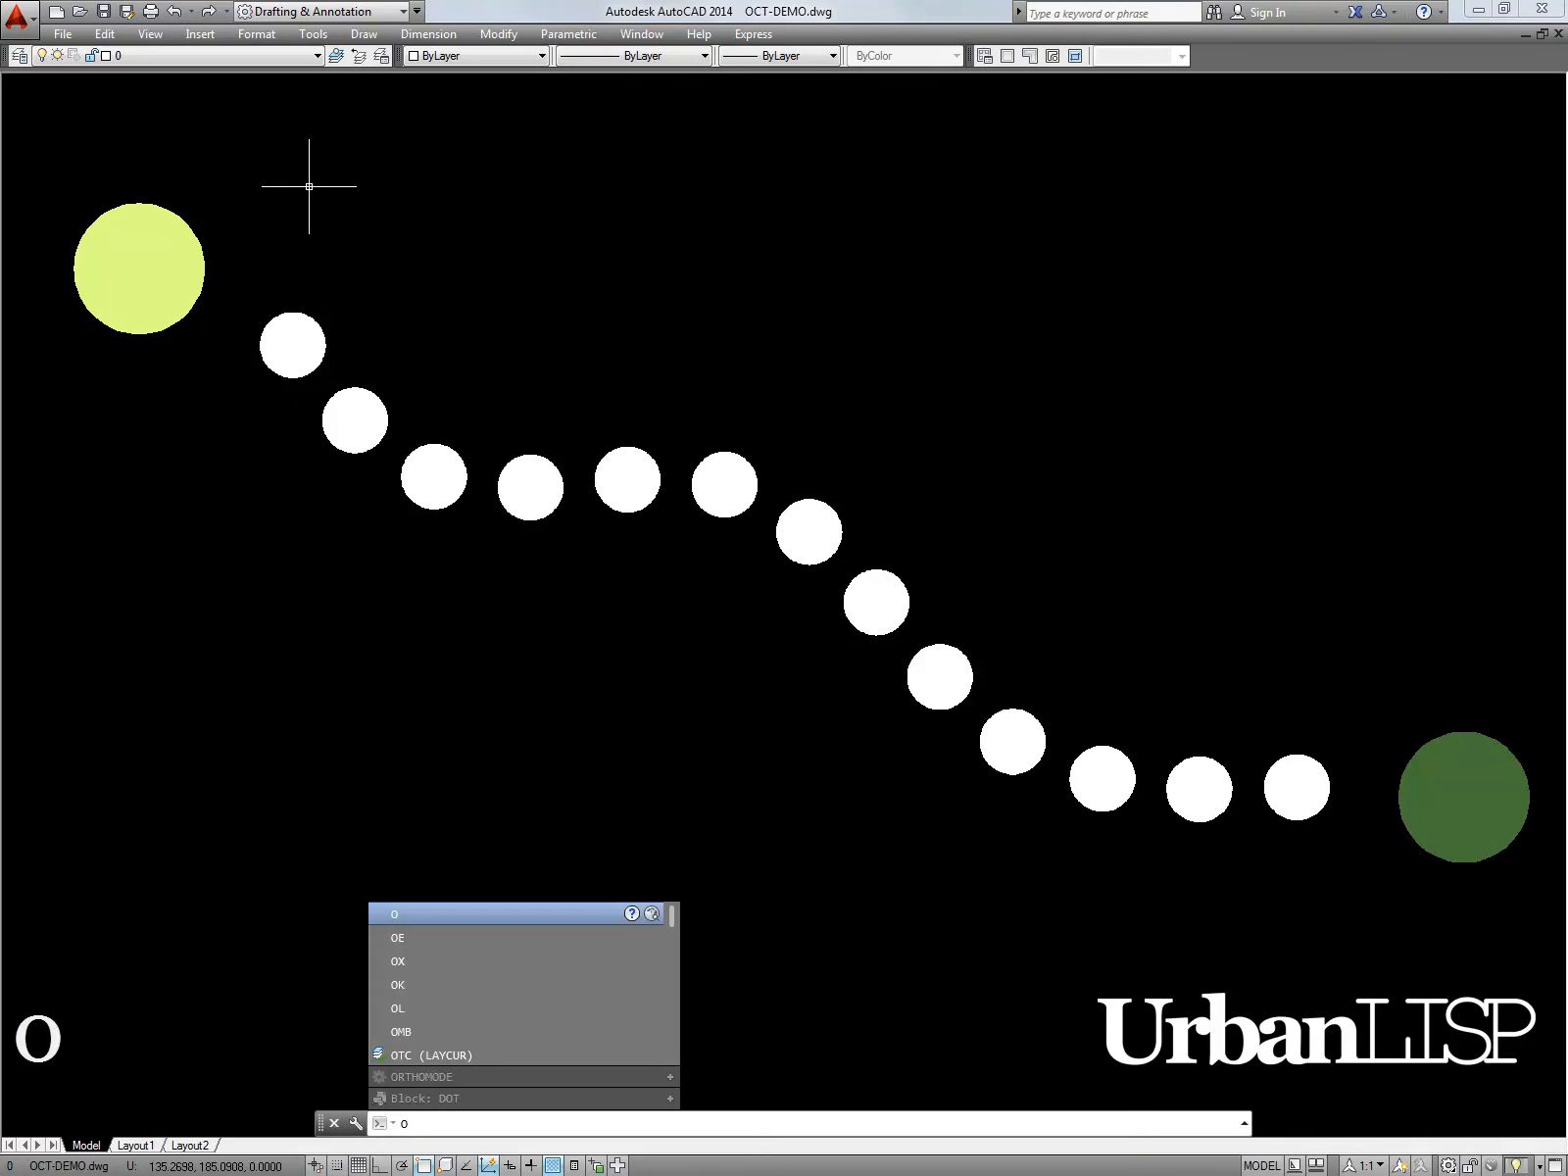
pyautogui.write('CT')
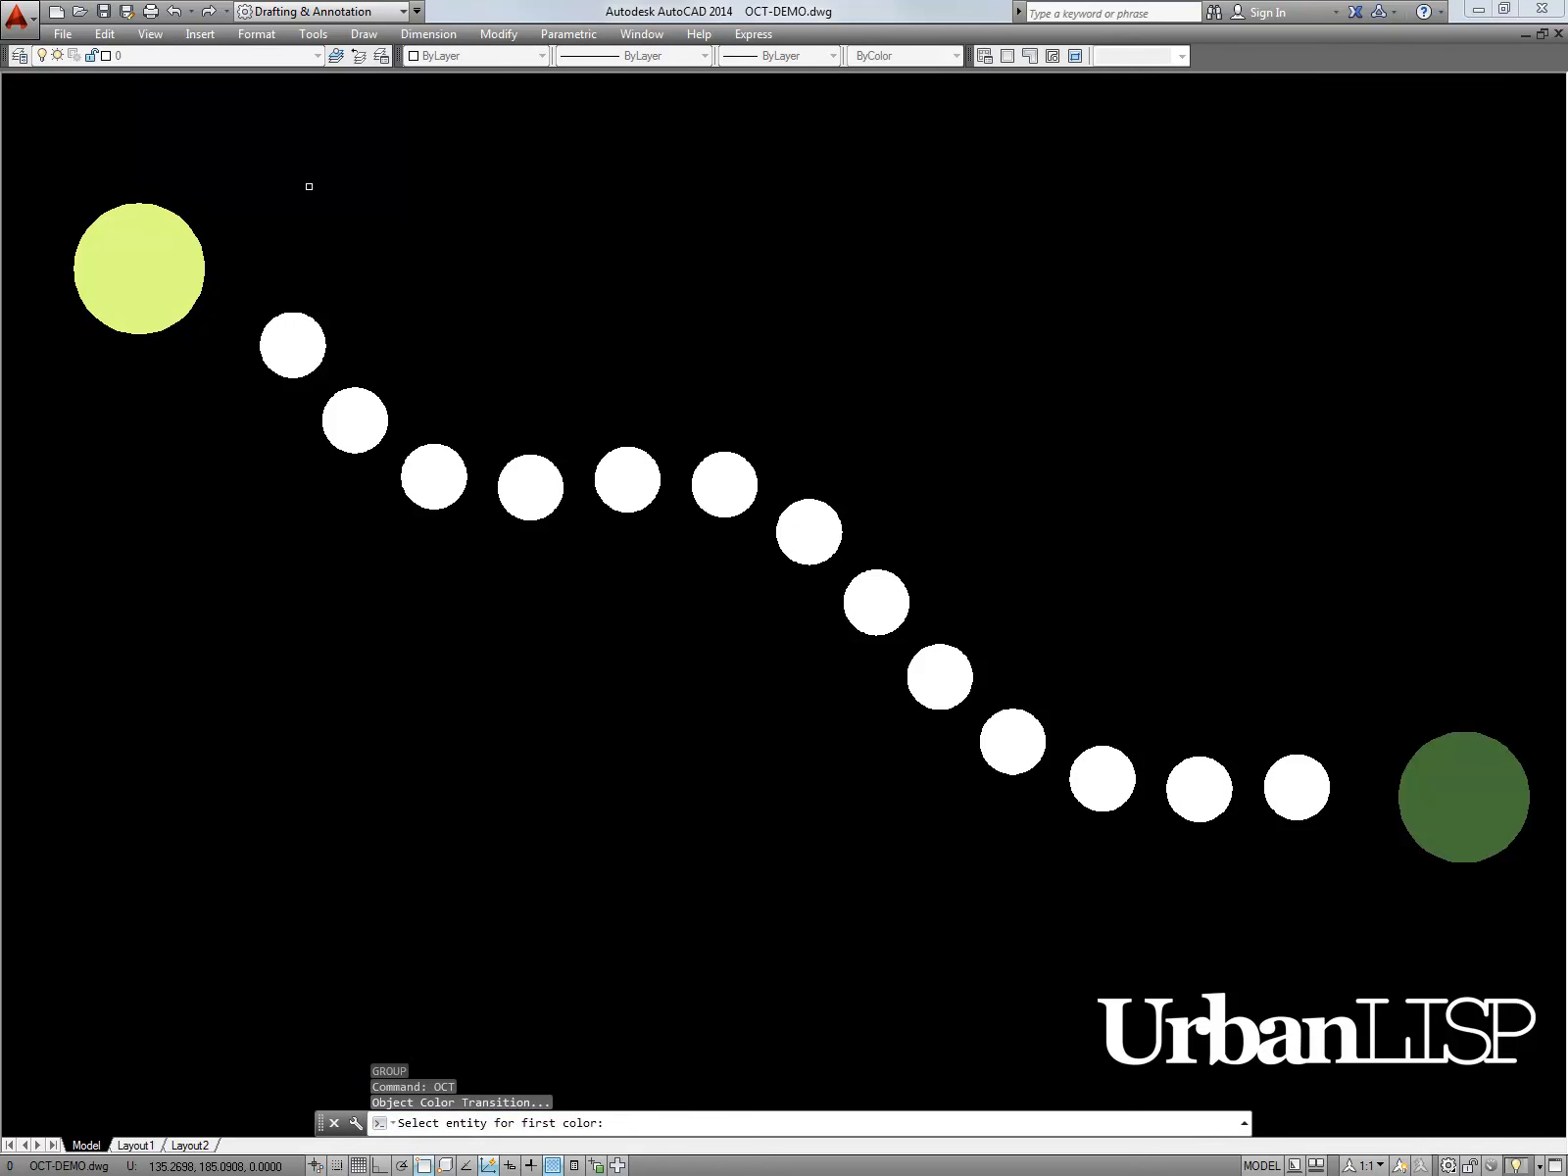
# Step: Pick the light green circle as the gradient start and the dark green circle as its end
pyautogui.click(140, 266)
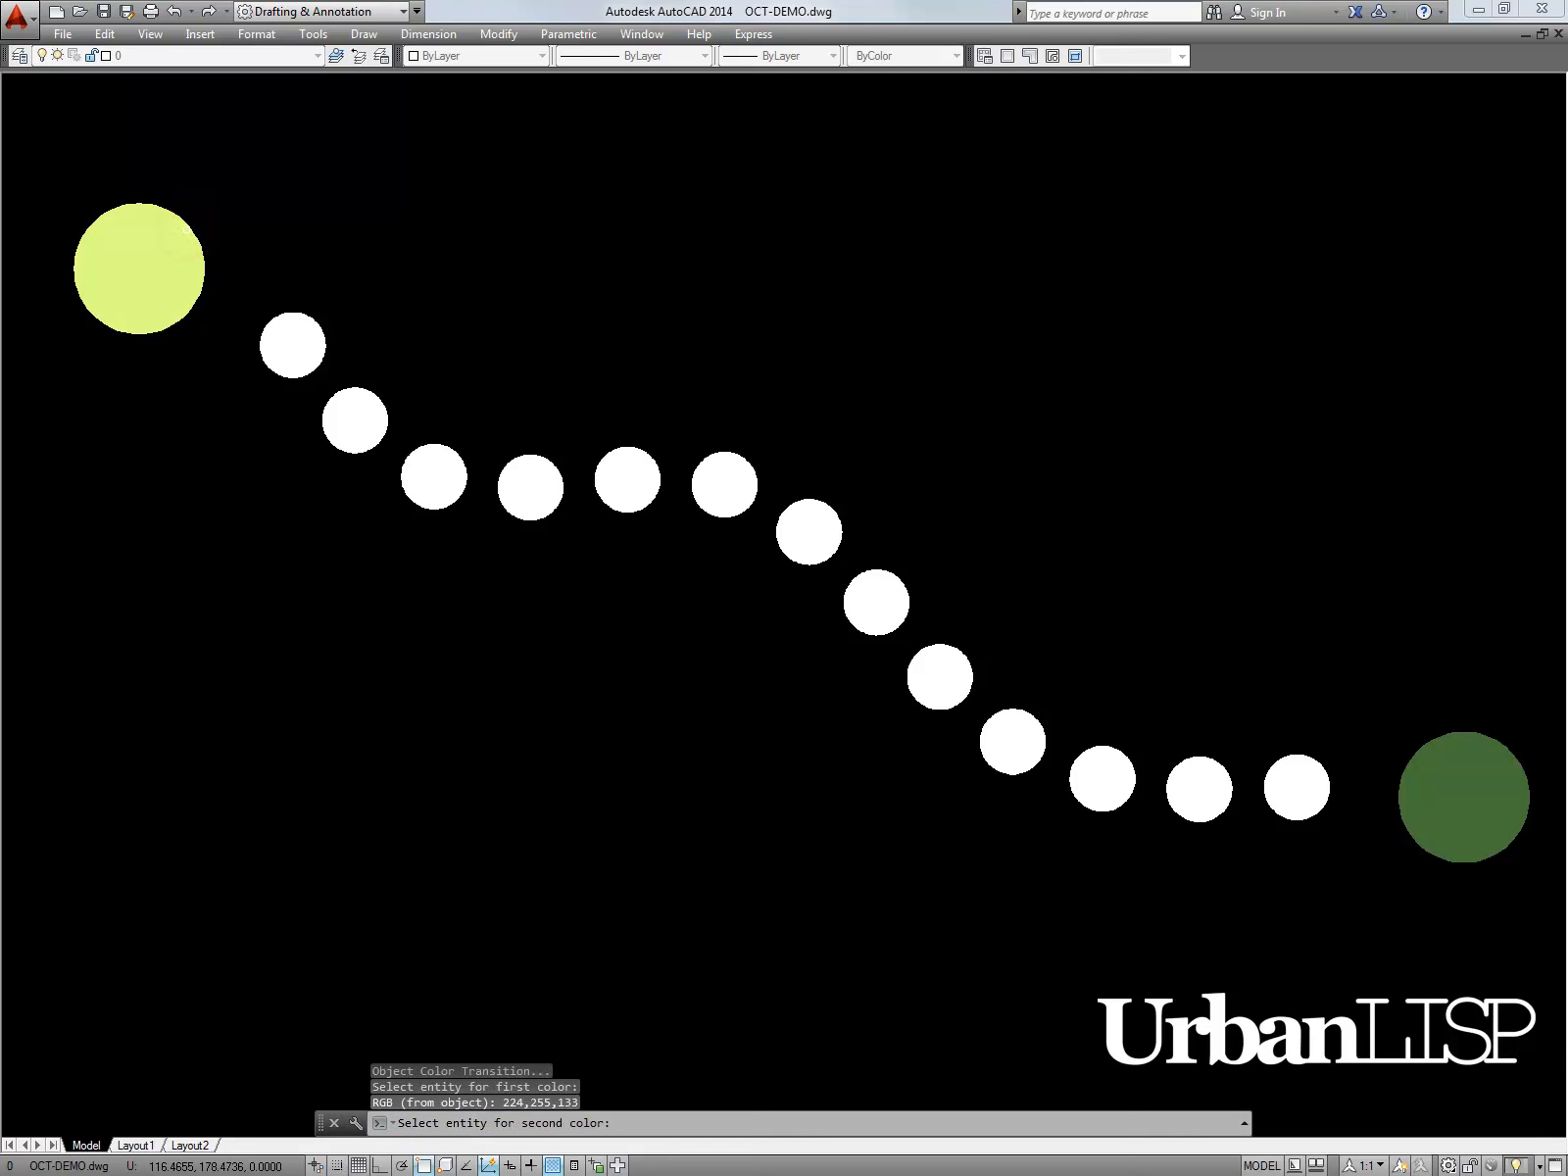
pyautogui.moveTo(1441, 749)
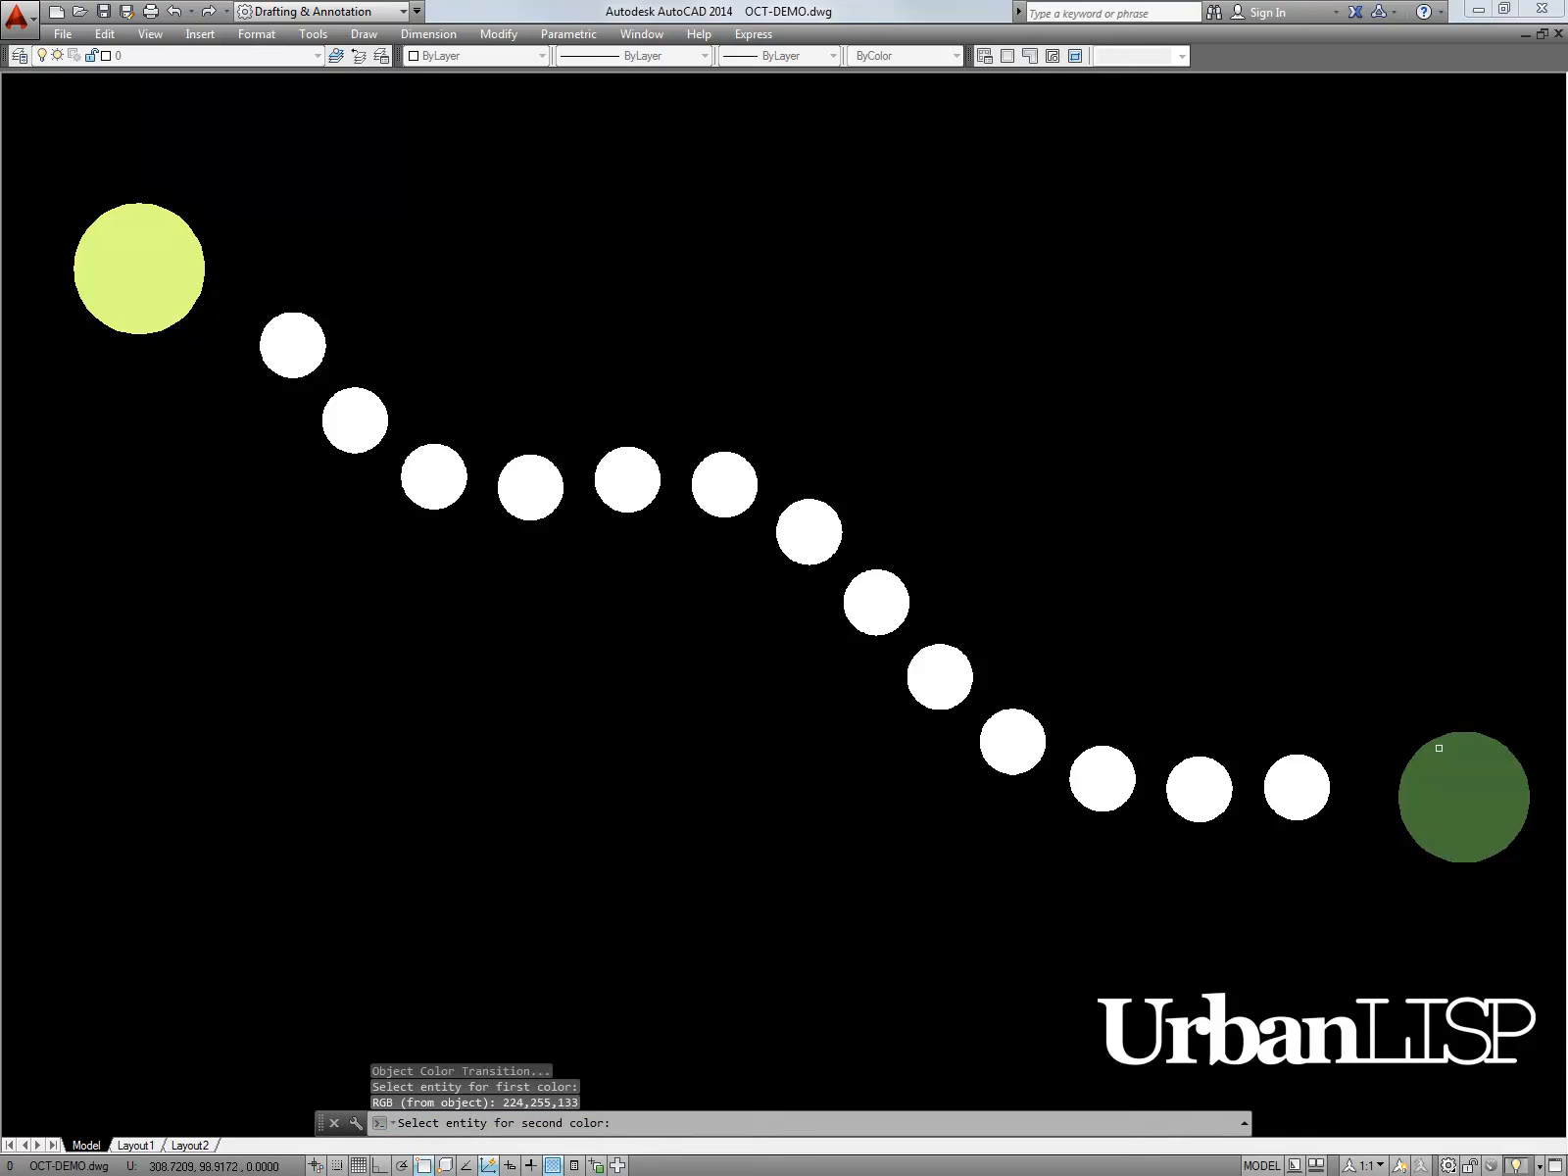
pyautogui.click(1462, 798)
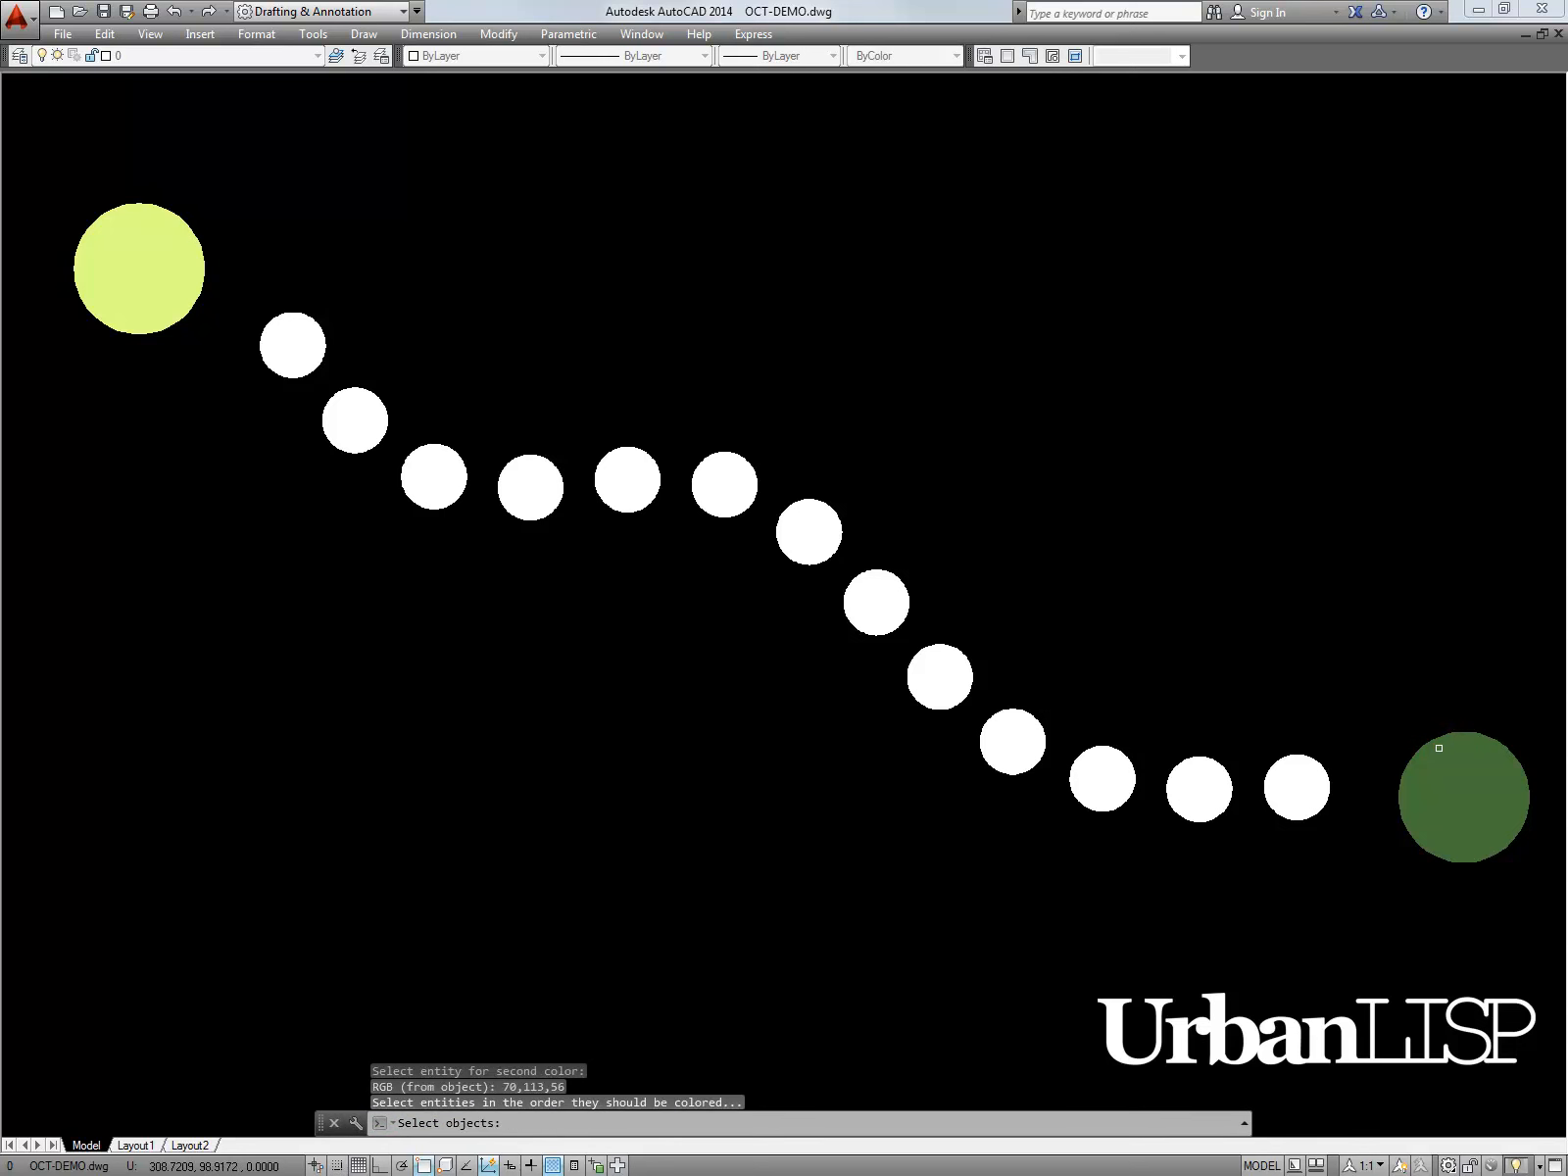
pyautogui.moveTo(326, 357)
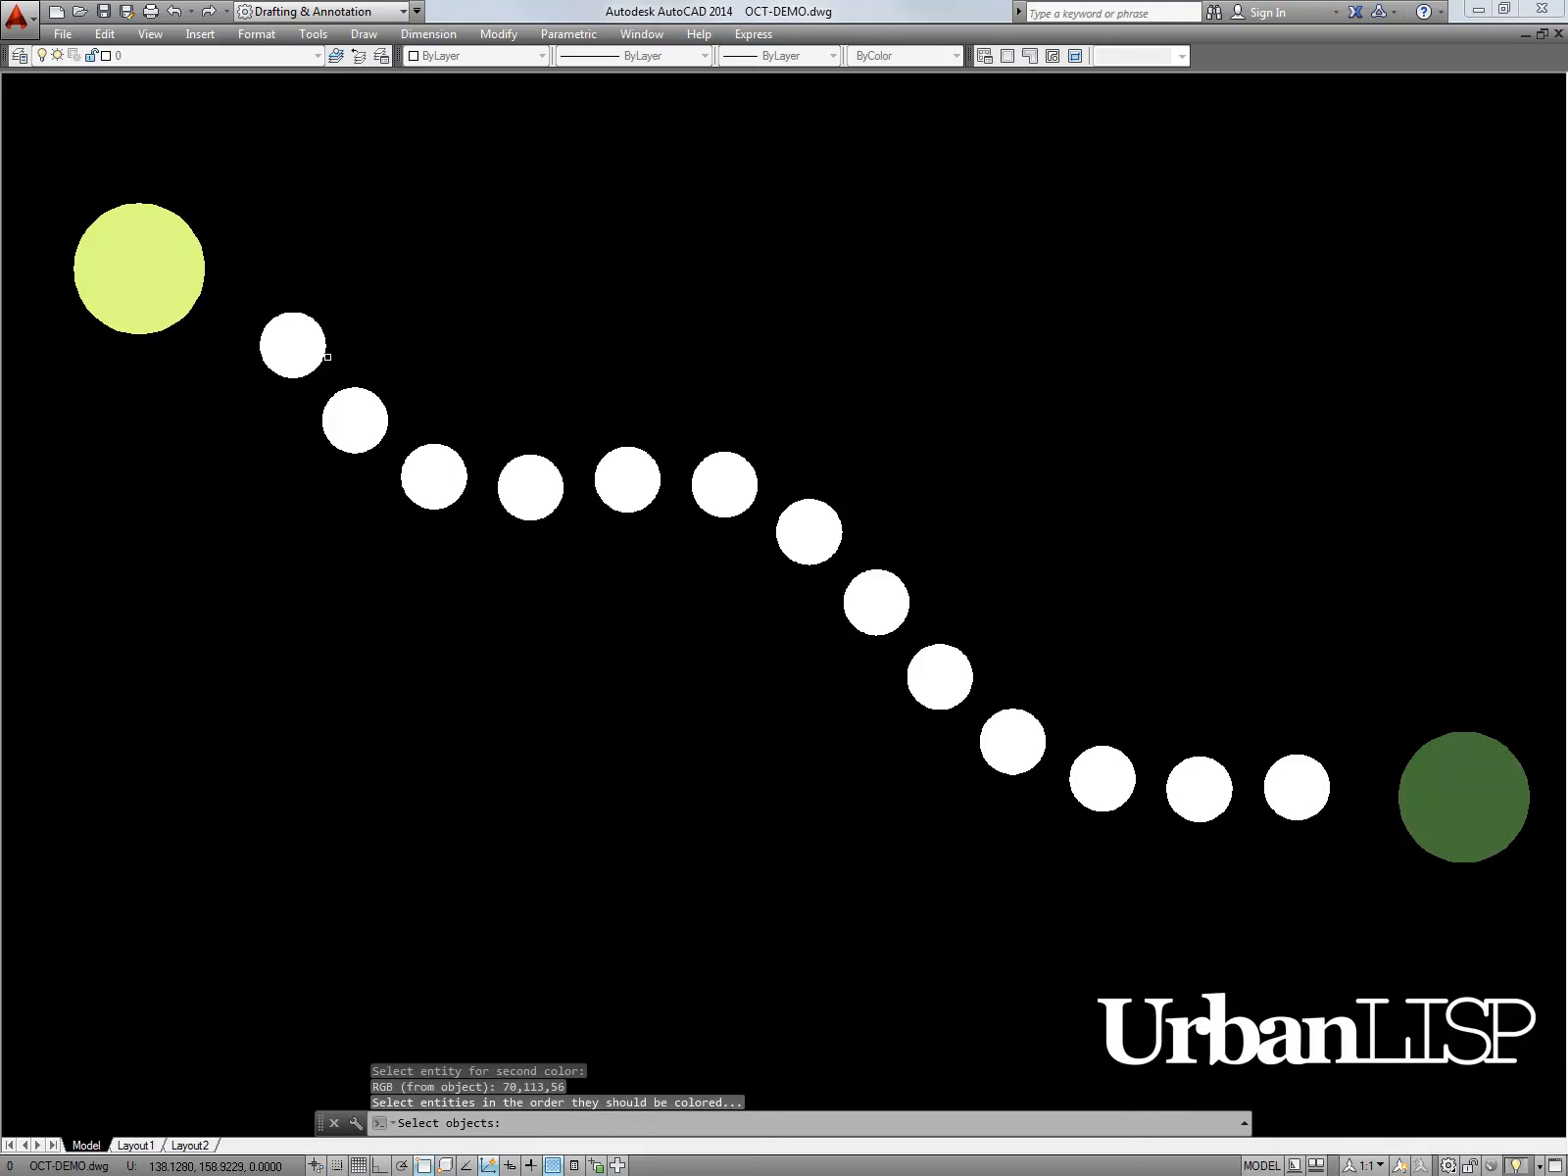
# Step: Select the first white hatch circles left to right, starting beside the light green circle
pyautogui.click(353, 417)
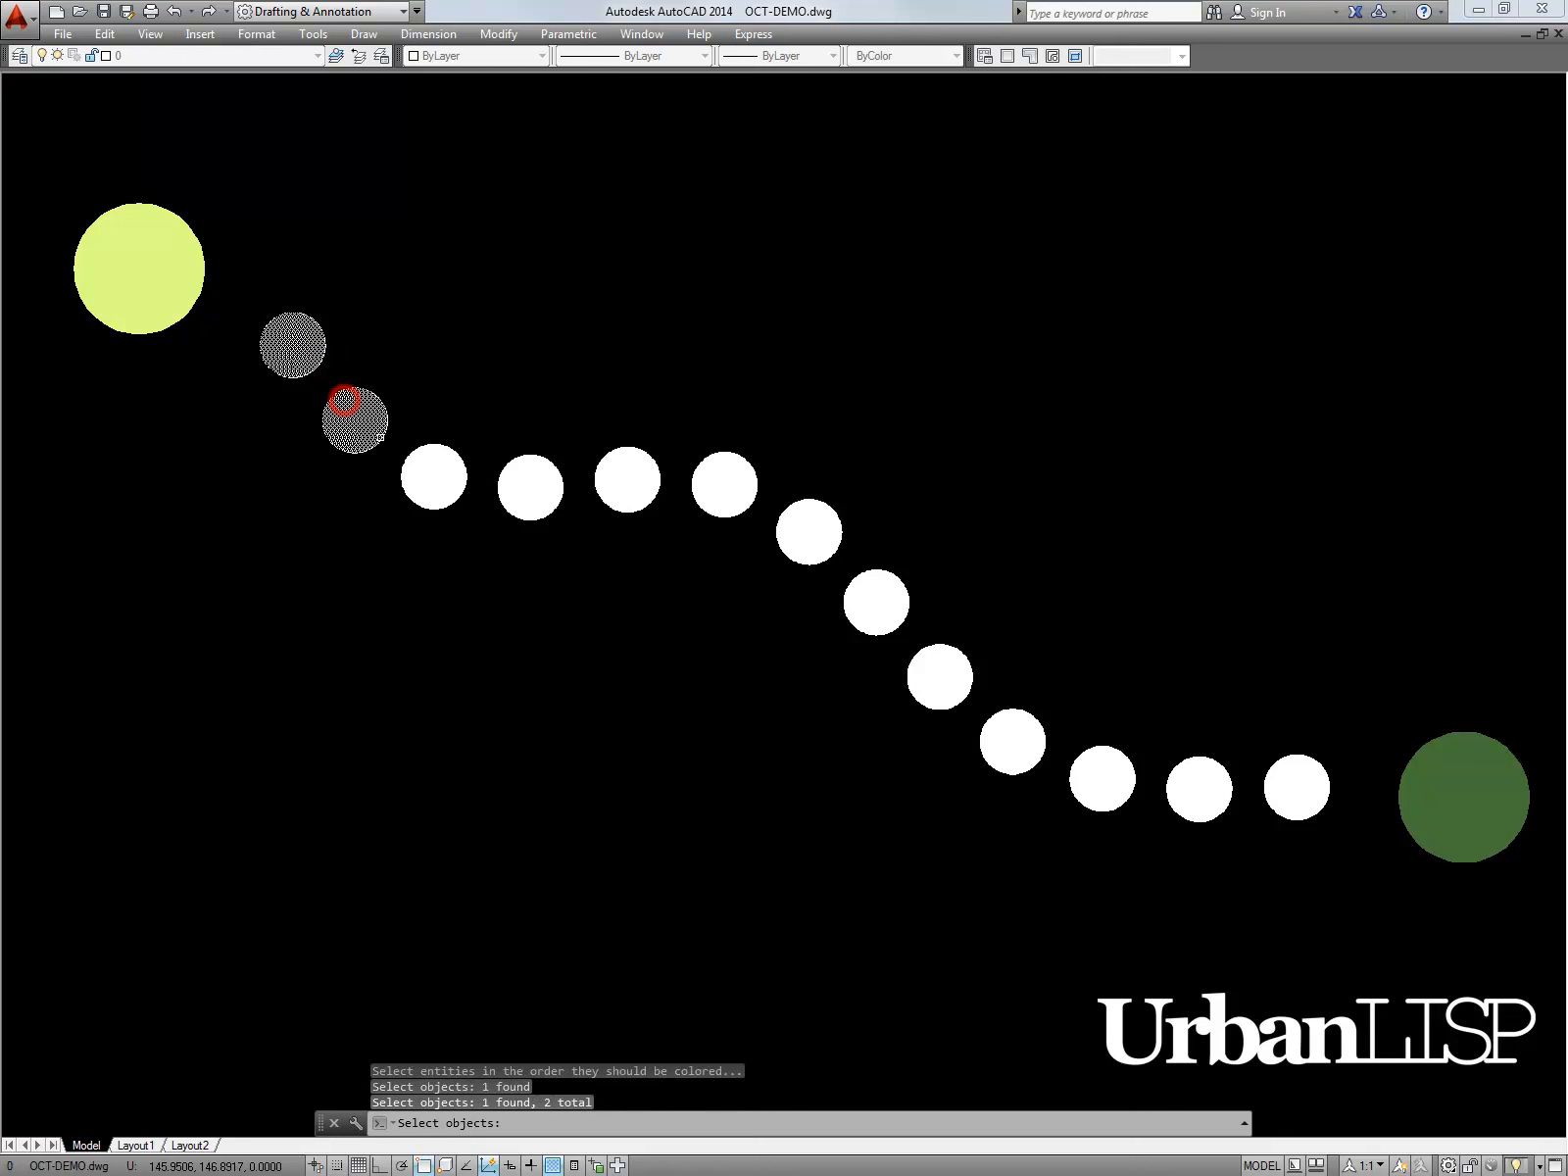
pyautogui.click(527, 486)
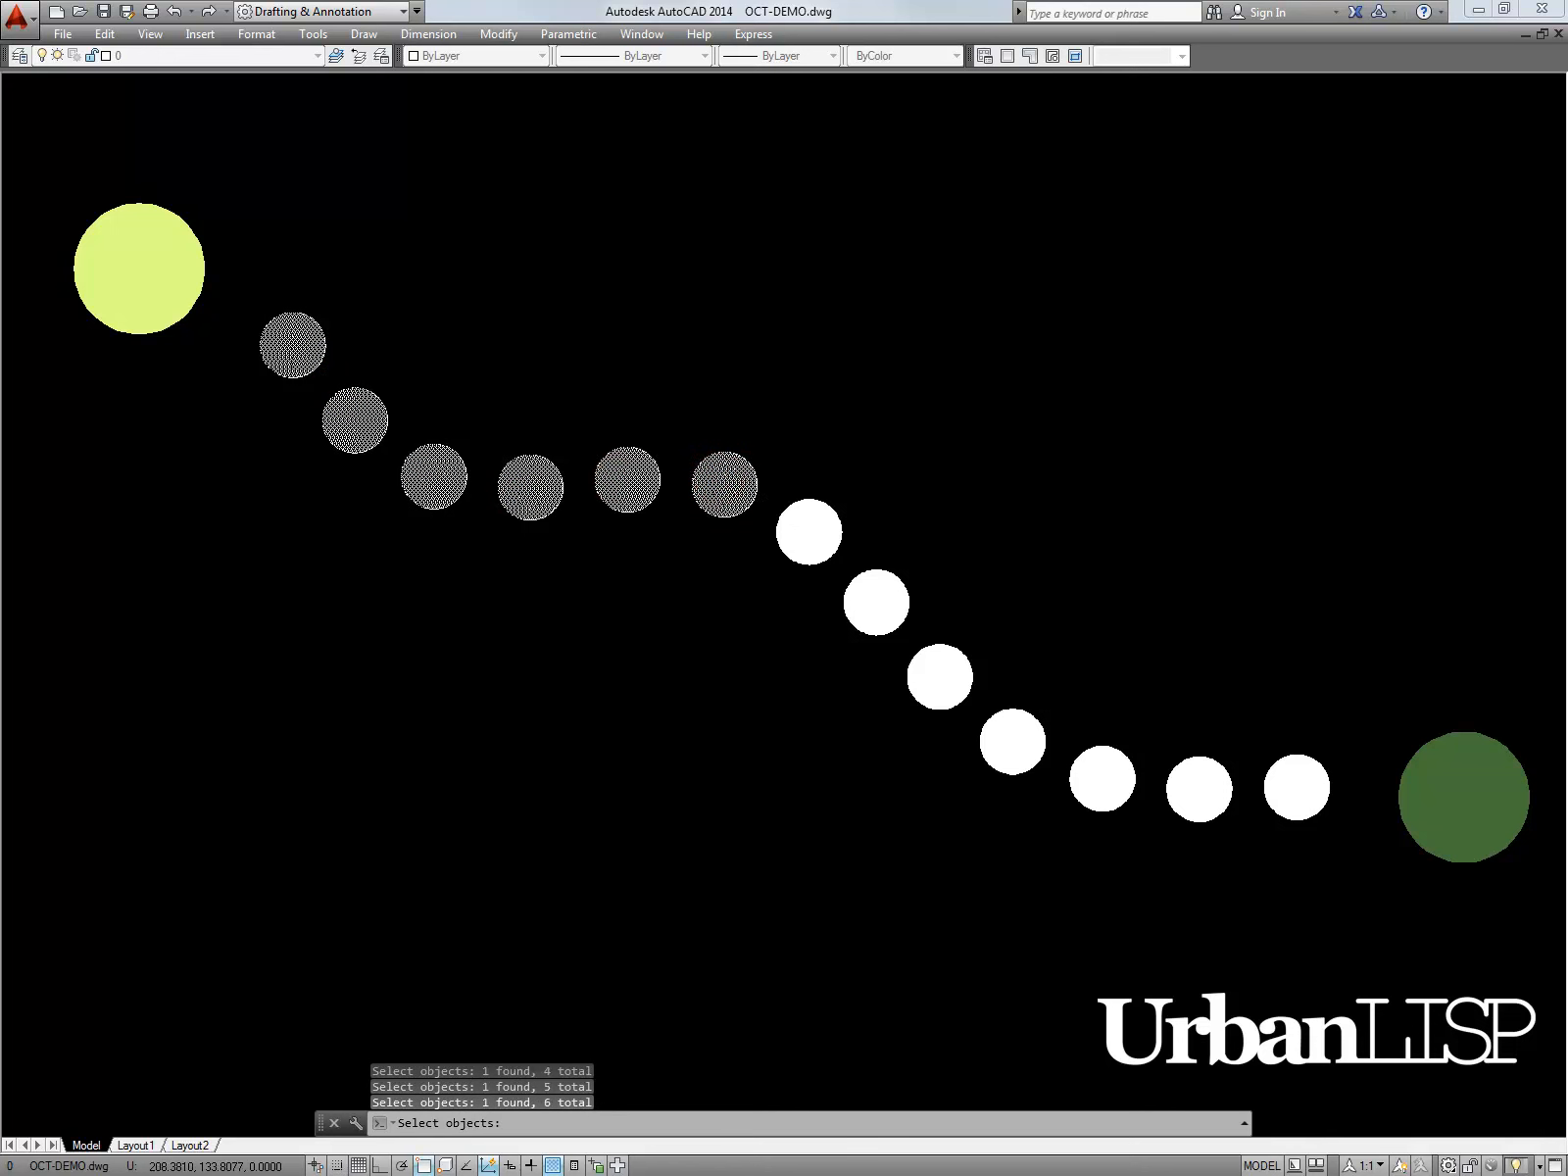
pyautogui.click(935, 676)
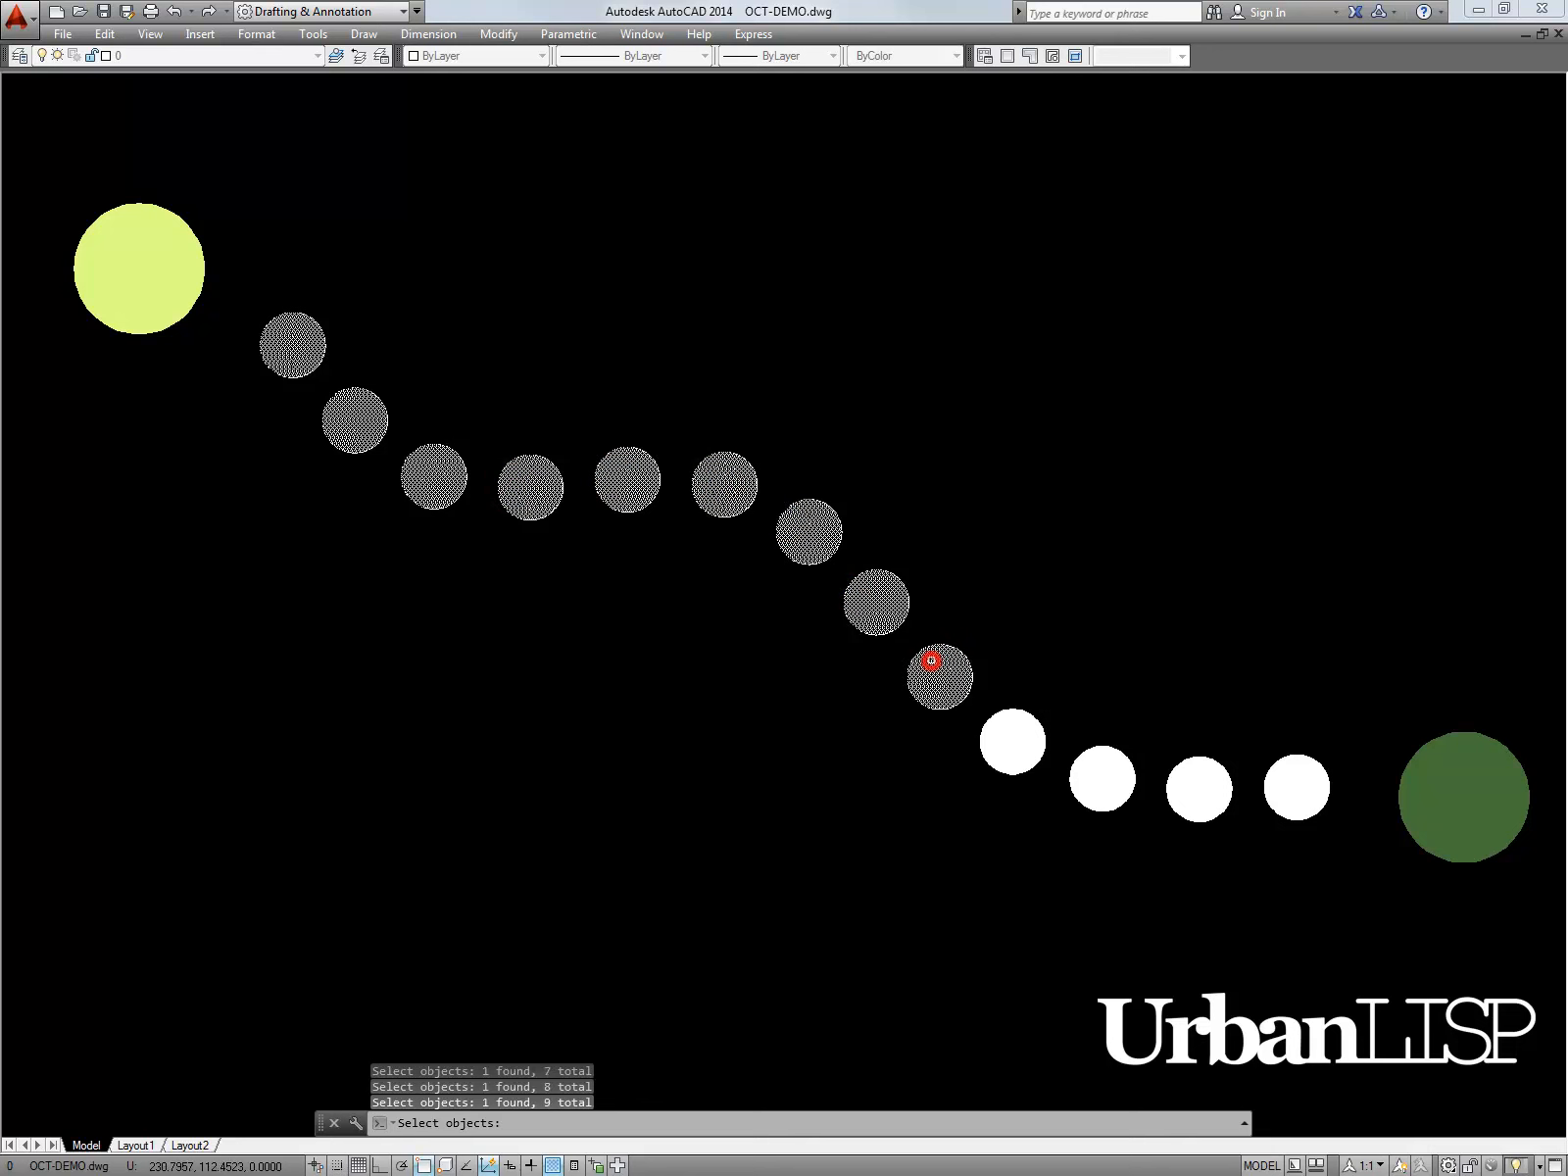